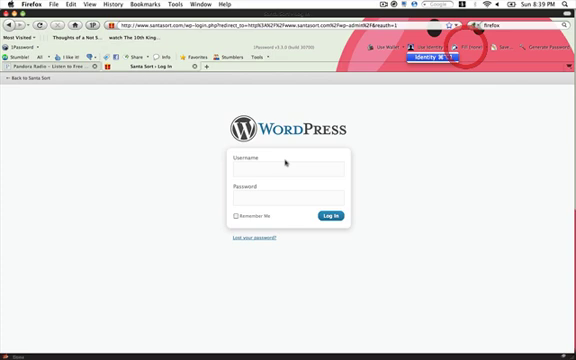
Step: Log in to the SantaSort WordPress site and dismiss Firefox's save-password prompt
{"action": "left_click", "coordinate": [284, 162]}
{"action": "type", "text": "c"}
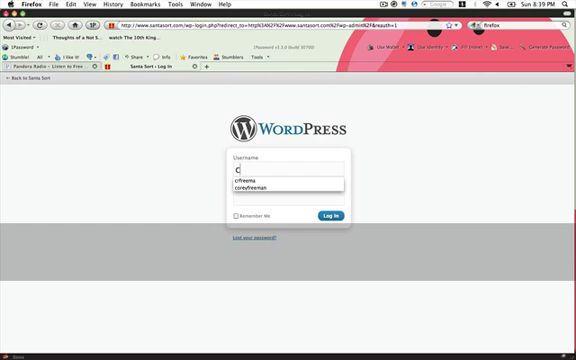
{"action": "left_click", "coordinate": [340, 212]}
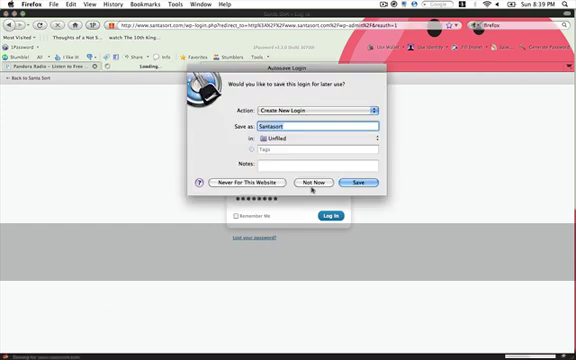
{"action": "left_click", "coordinate": [312, 182]}
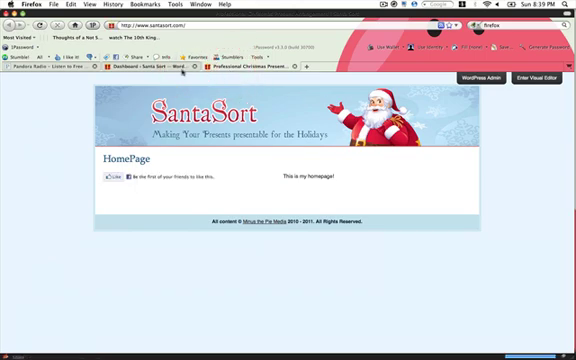
Step: Go to the admin dashboard's Media Library and start adding new media
{"action": "left_click", "coordinate": [464, 82]}
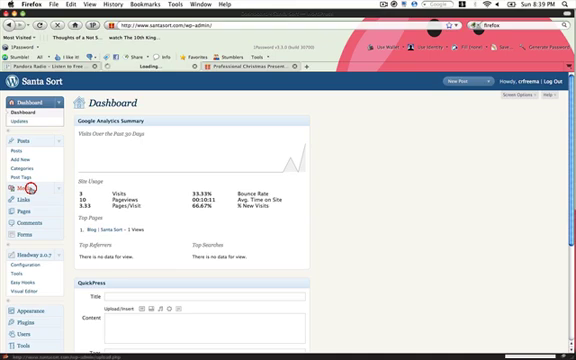
{"action": "left_click", "coordinate": [14, 188]}
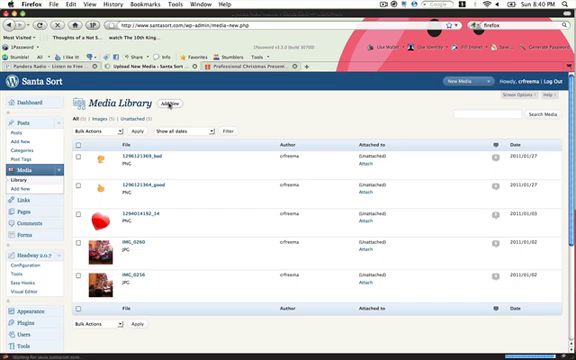
{"action": "left_click", "coordinate": [172, 104]}
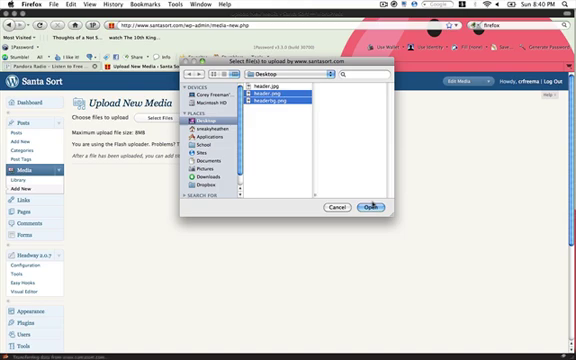
Step: Upload the header image from the desktop into the media library
{"action": "left_click", "coordinate": [372, 204]}
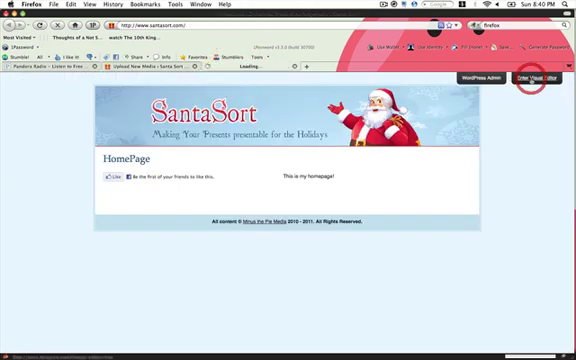
Step: Enter the Thesis visual editor on the homepage, expand Header settings and show Live CSS
{"action": "left_click", "coordinate": [536, 76]}
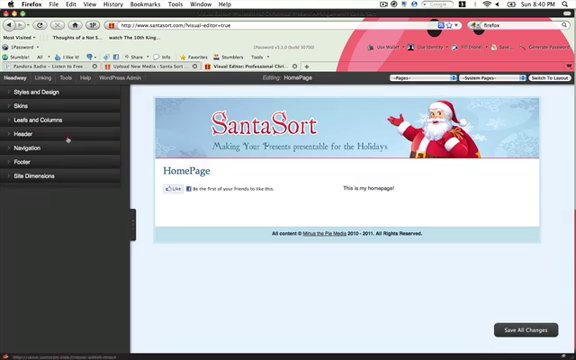
{"action": "left_click", "coordinate": [18, 132]}
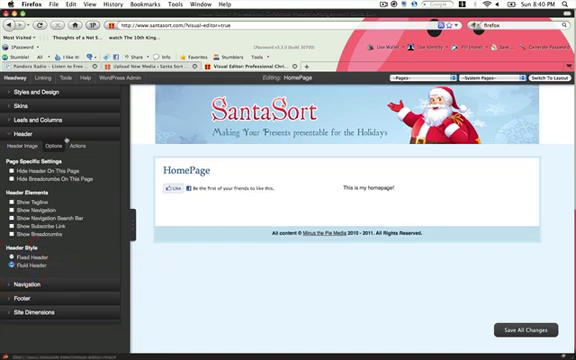
{"action": "left_click", "coordinate": [64, 78]}
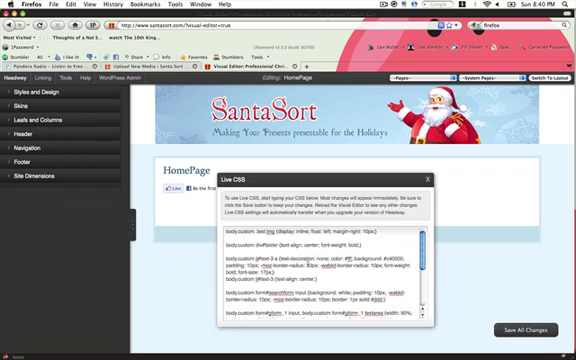
Step: Scroll the live CSS to the header rules, then view the uploaded header image's details
{"action": "scroll", "scroll_direction": "down", "scroll_amount": 3}
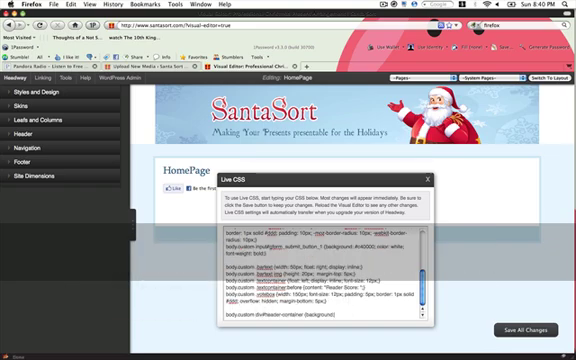
{"action": "scroll", "scroll_direction": "down", "scroll_amount": 3}
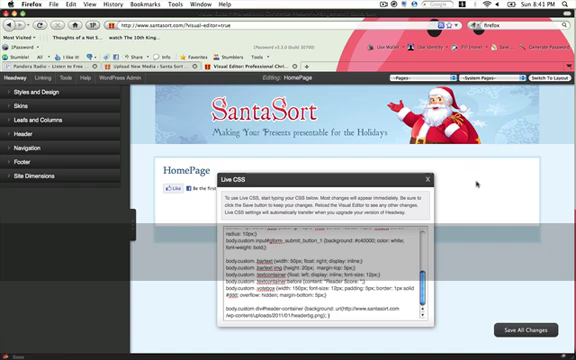
{"action": "left_click", "coordinate": [428, 176]}
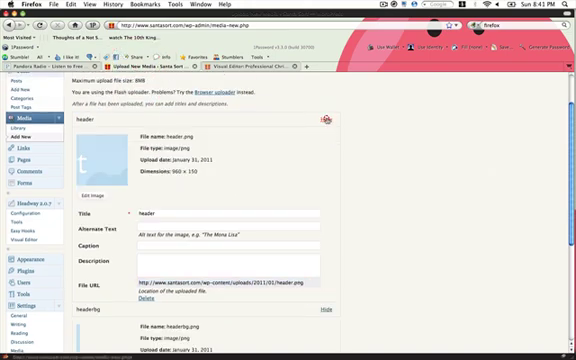
Step: Find the header image's File URL, then re-expand Header settings in the visual editor
{"action": "scroll", "scroll_direction": "down", "scroll_amount": 3}
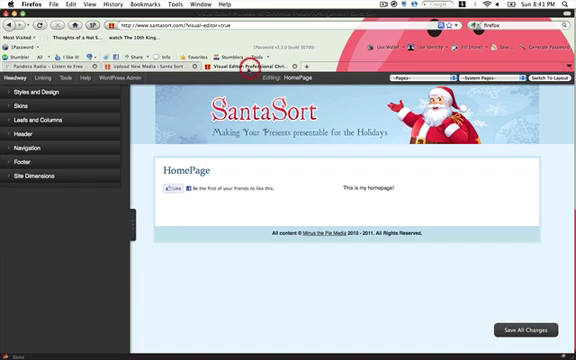
{"action": "left_click", "coordinate": [18, 132]}
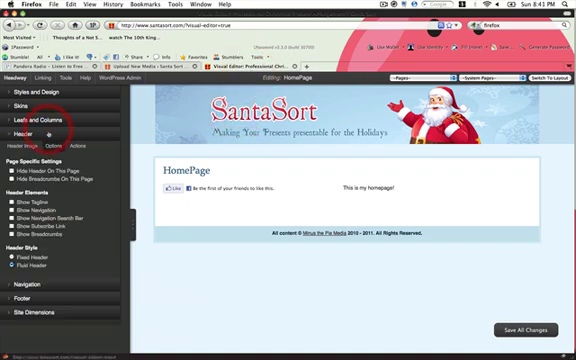